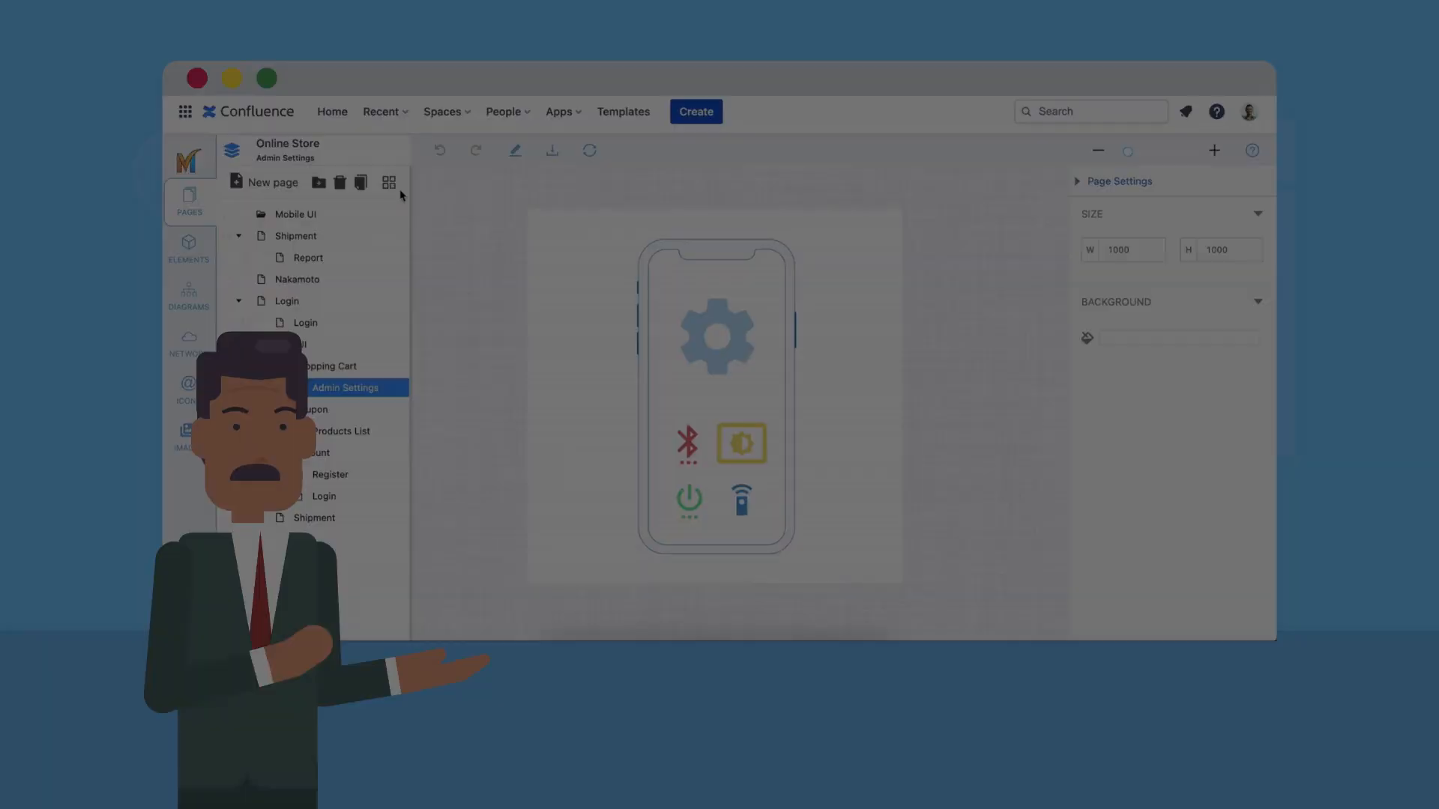
Show the Online Store pages as a page map and zoom out to 80%
left_click(706, 197)
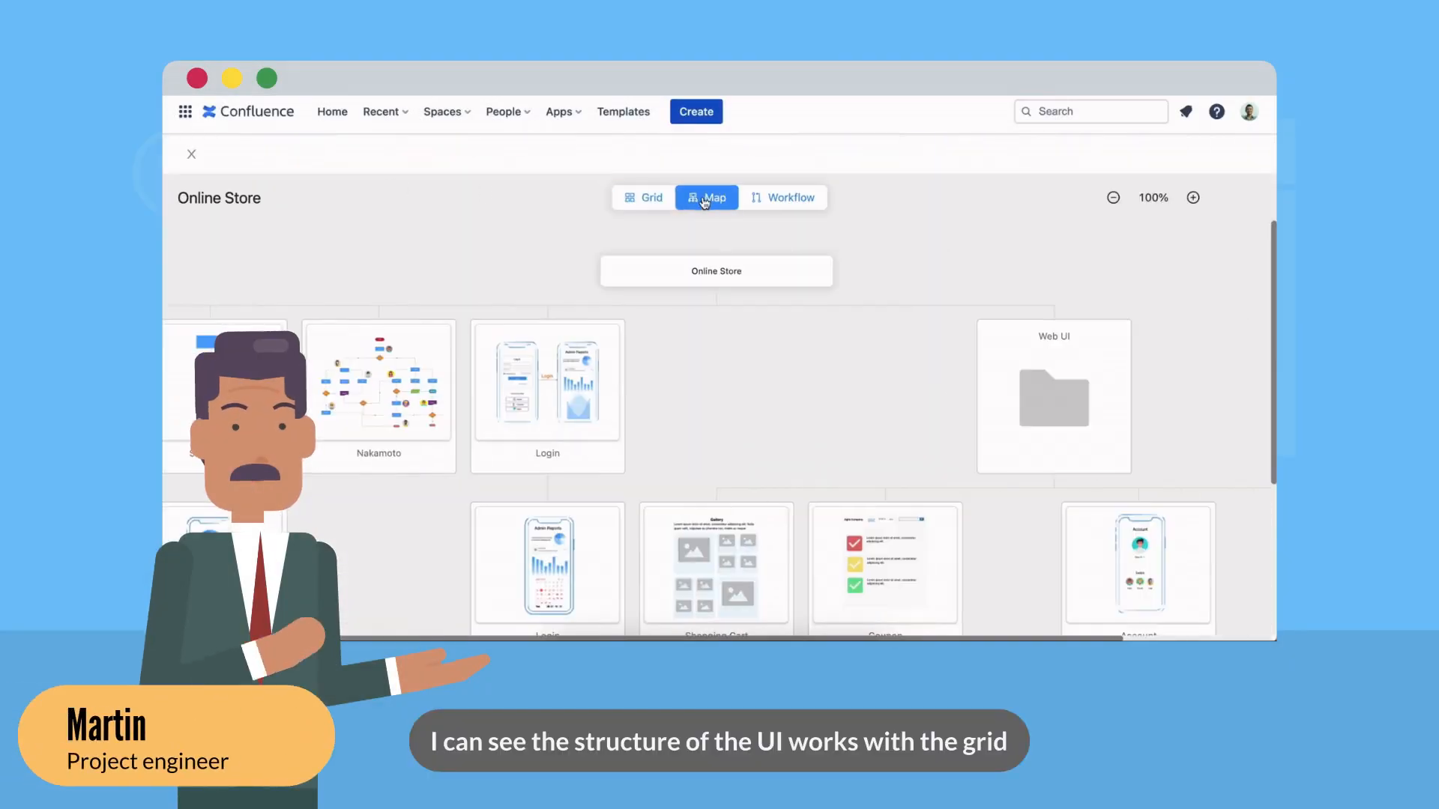
left_click(1113, 197)
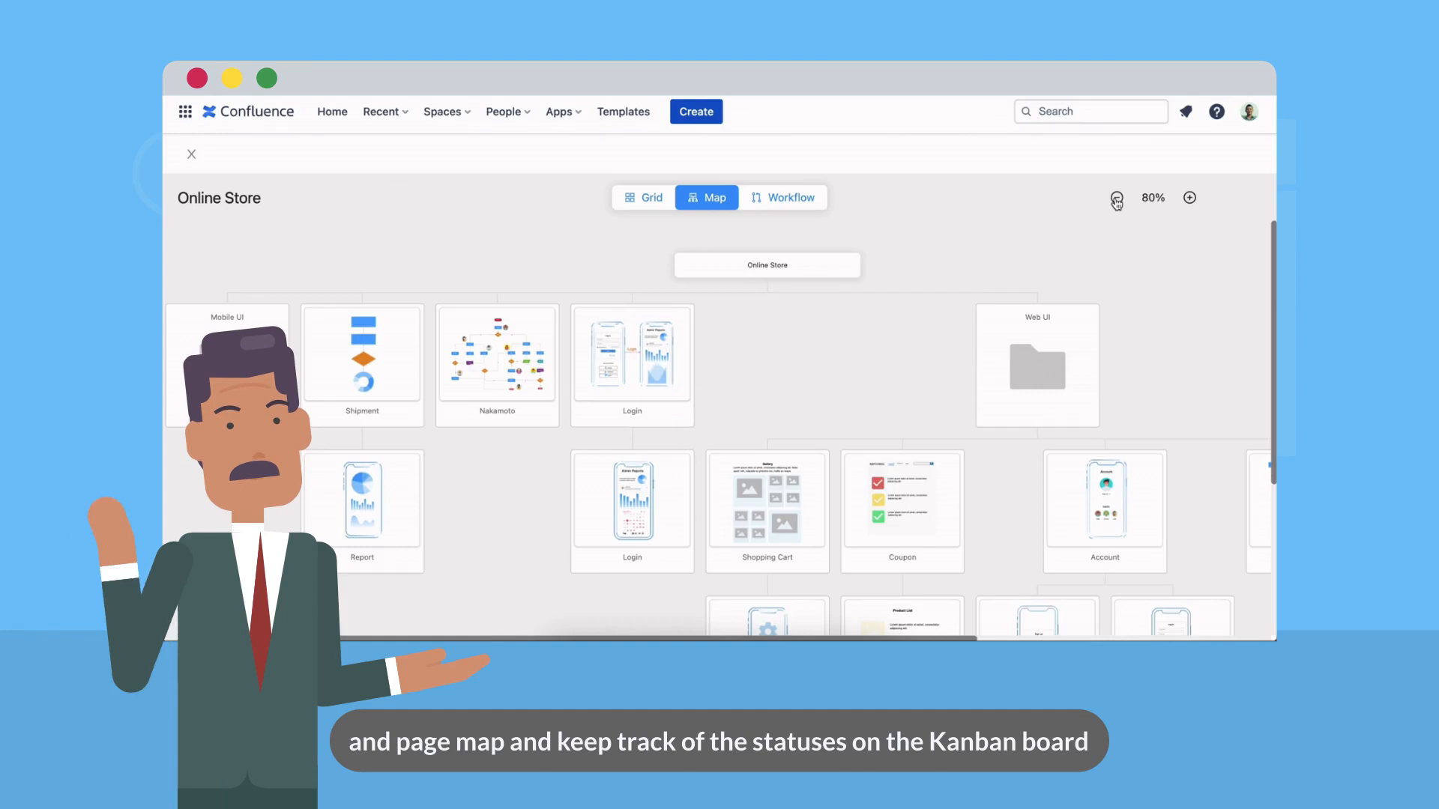
left_click(781, 197)
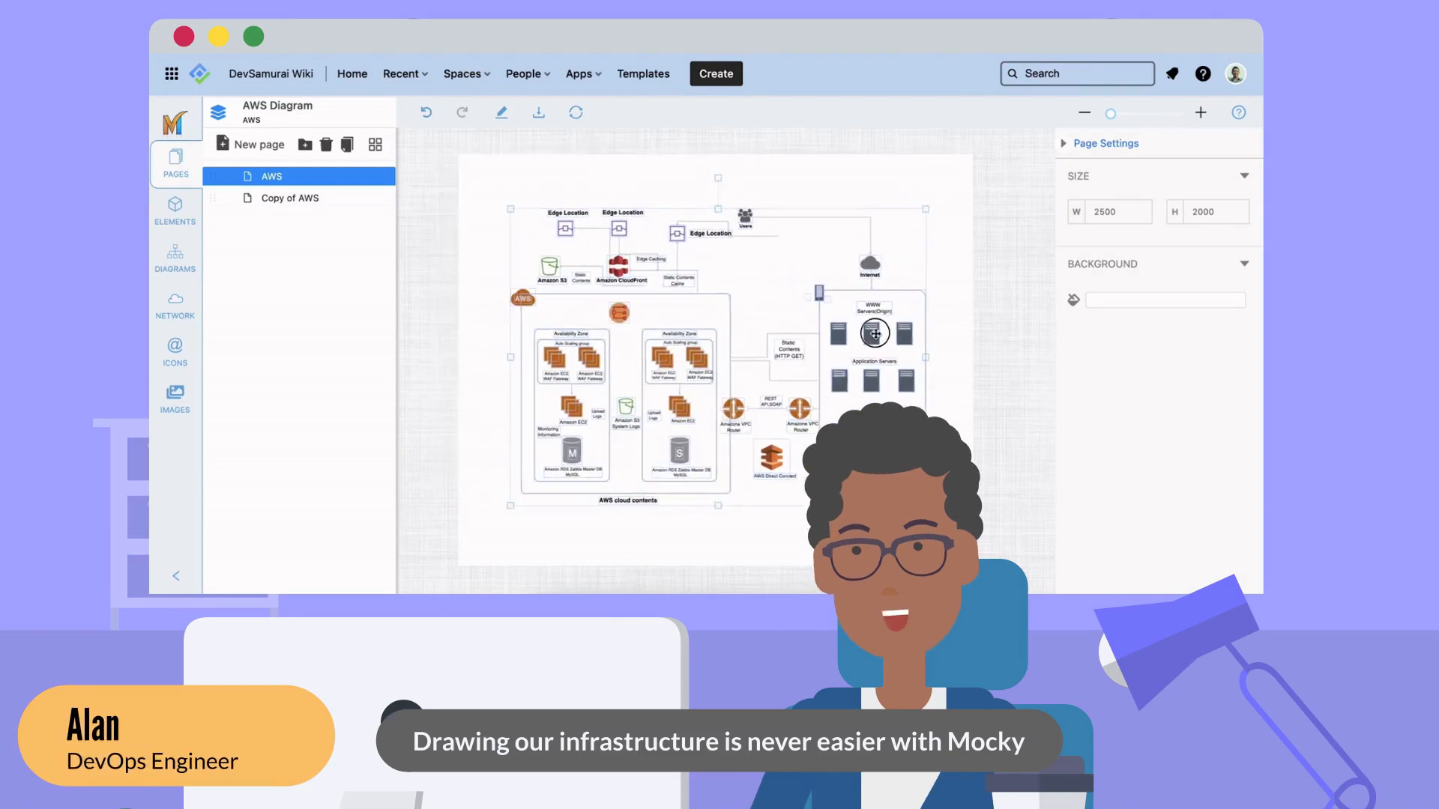
left_click(874, 332)
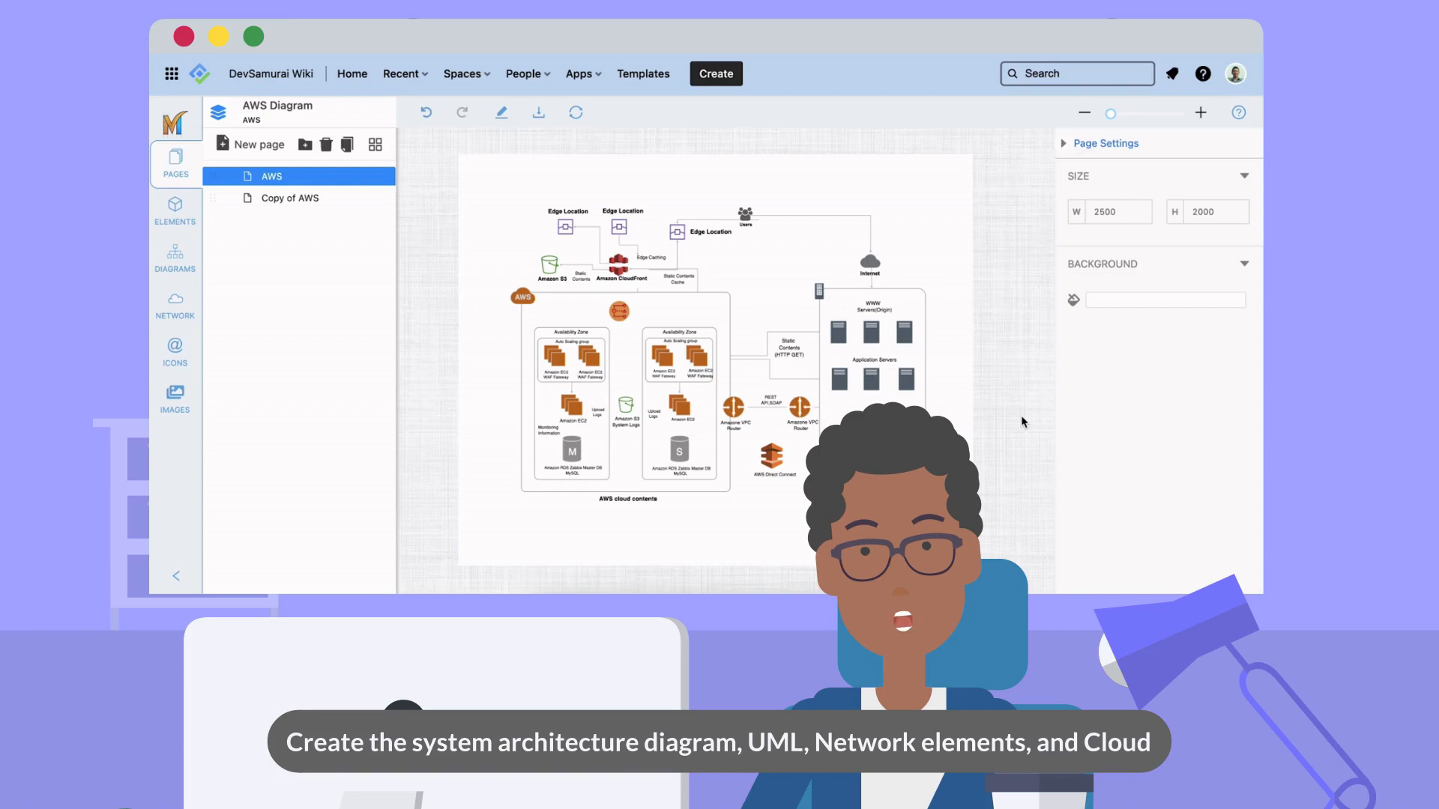
left_click(871, 315)
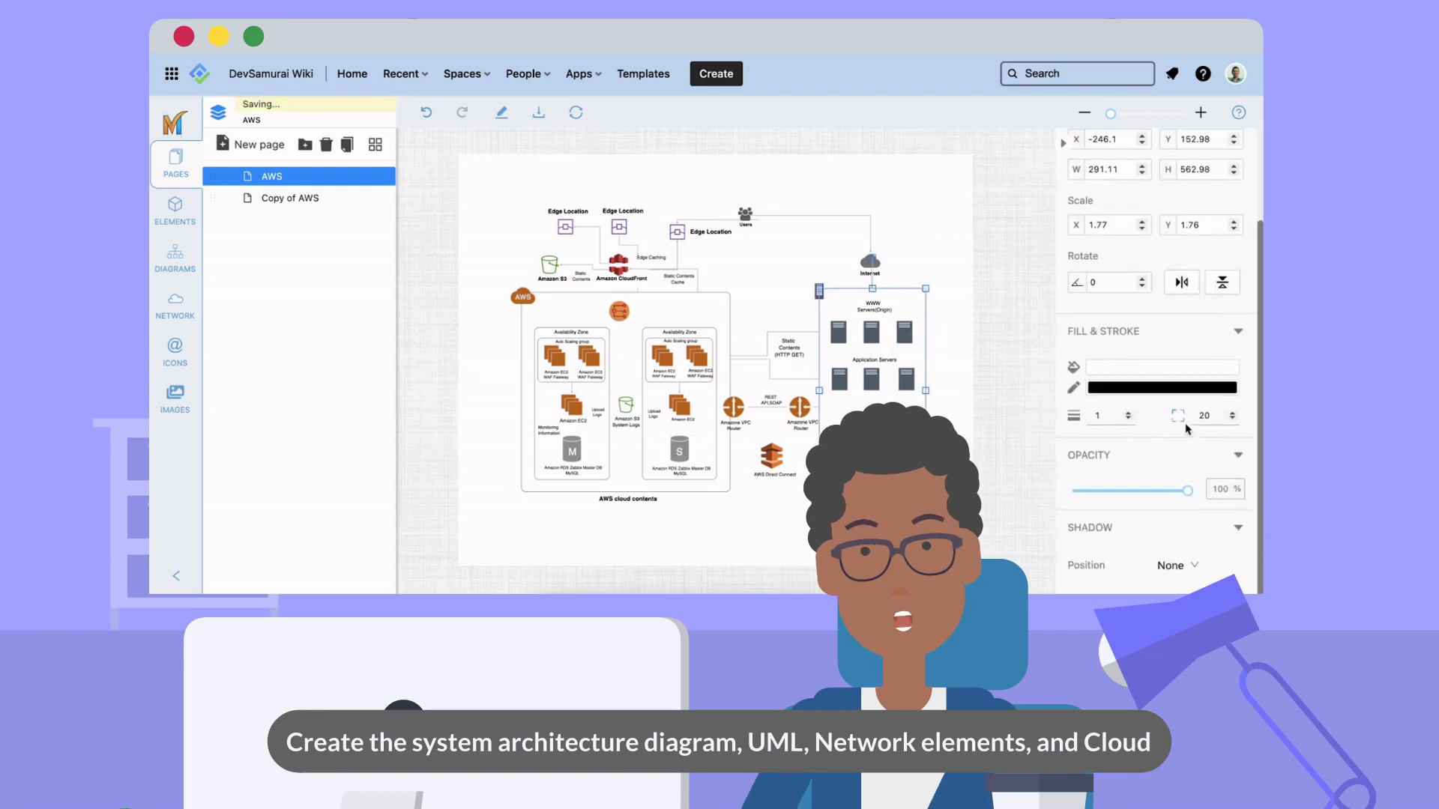
left_click(978, 367)
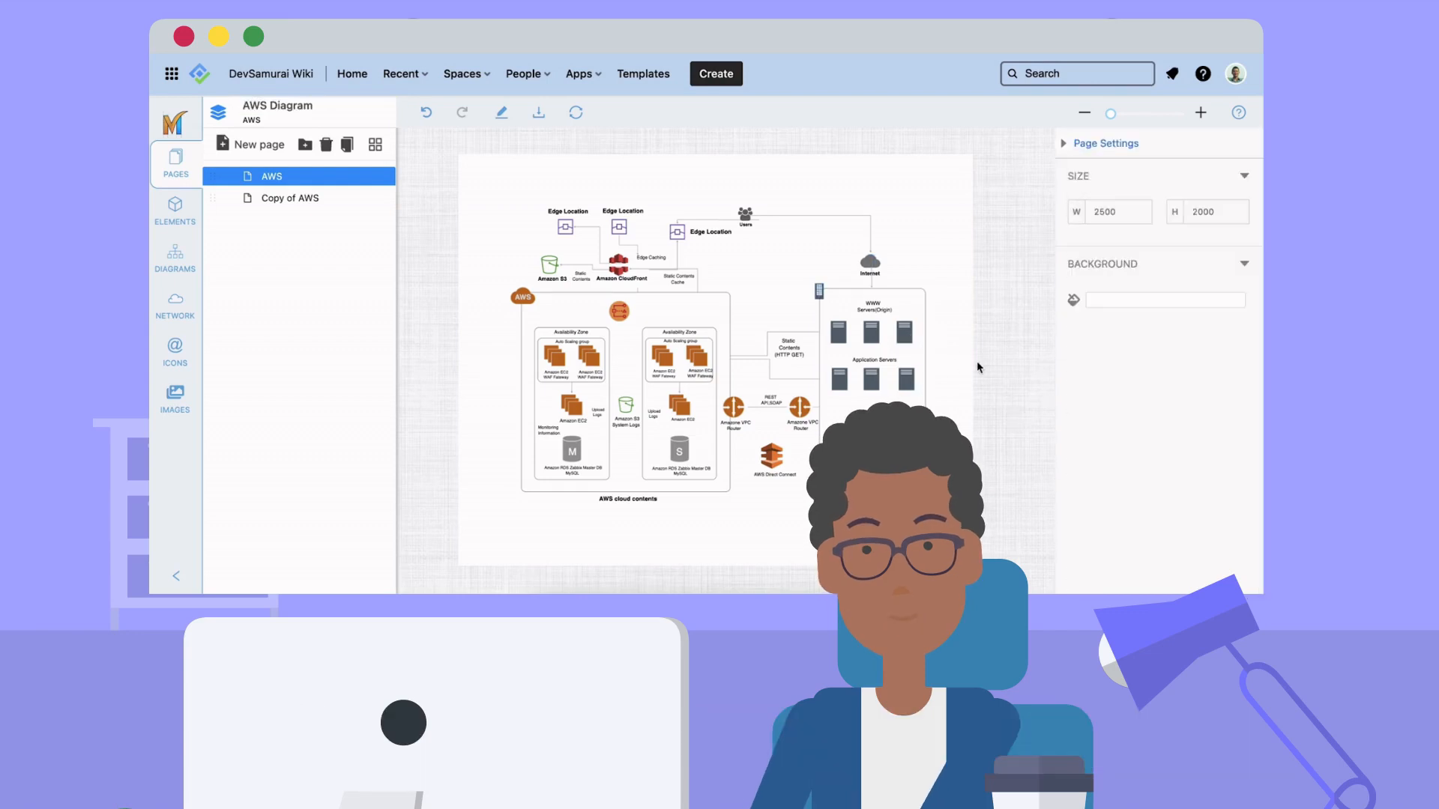